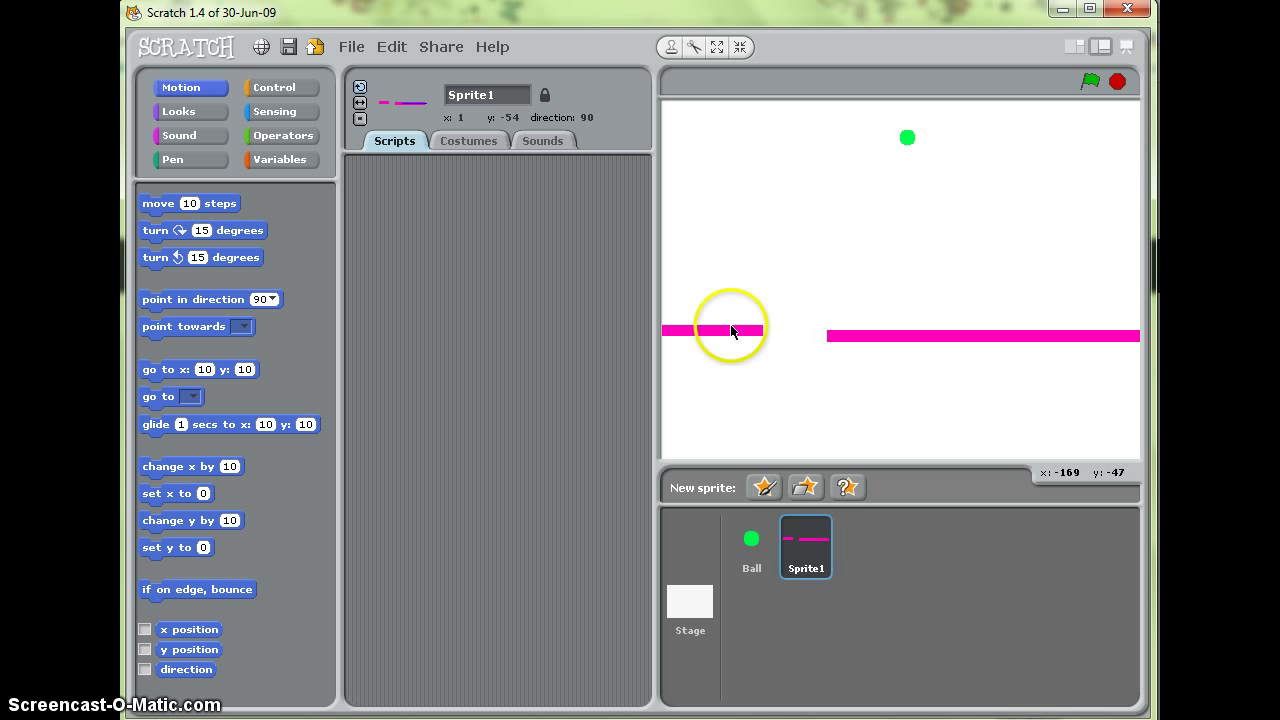
Step: Give the Ball a green-flag script that sends it to x 7, y 142
drag(730, 330, 688, 336)
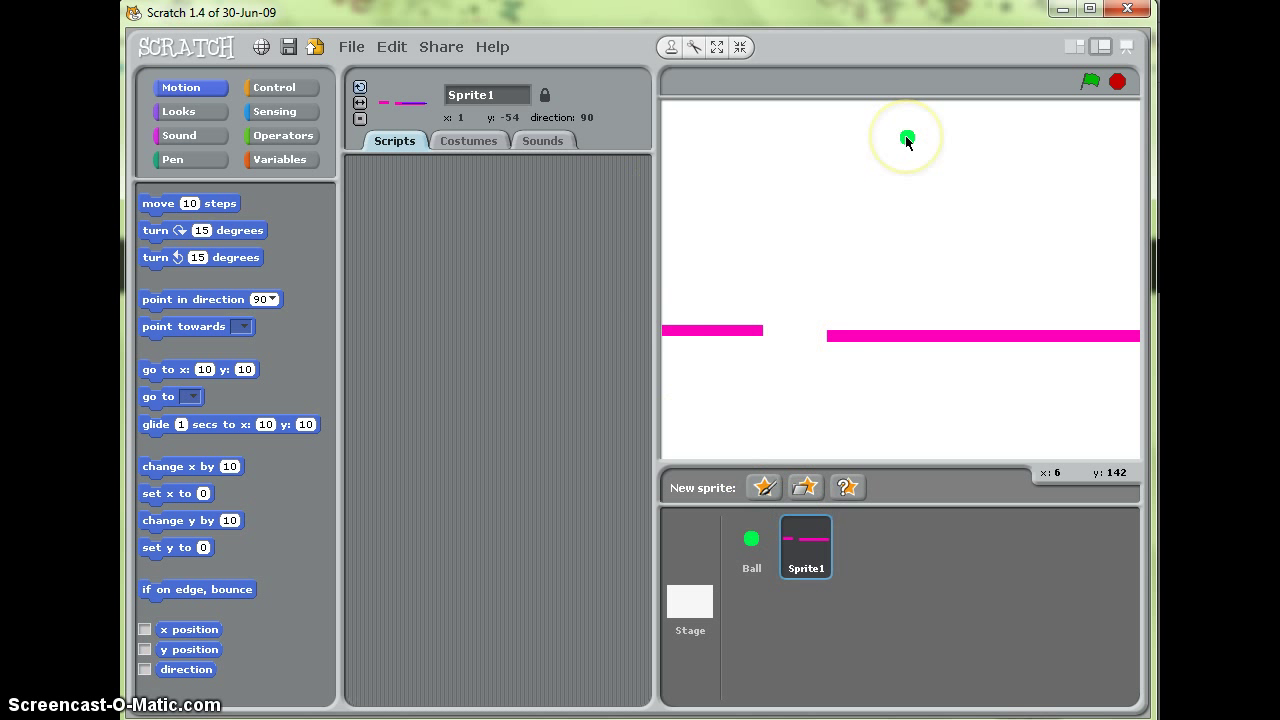
click(752, 548)
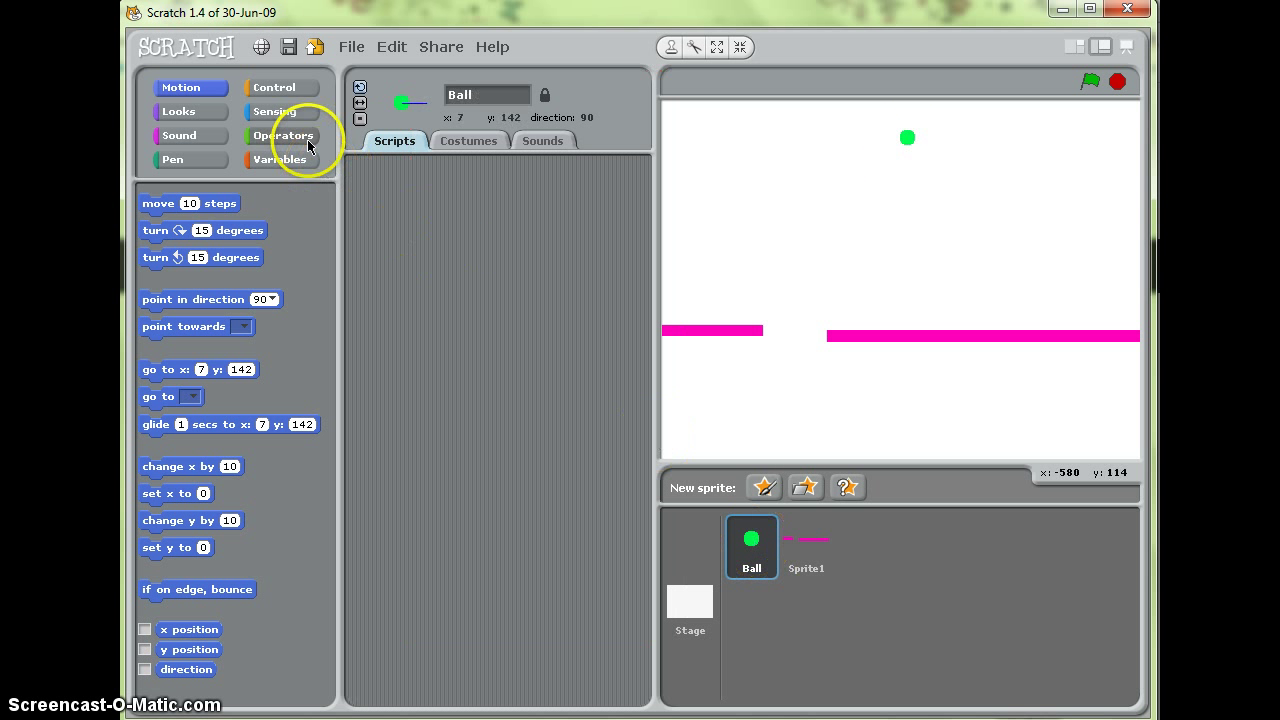
click(280, 88)
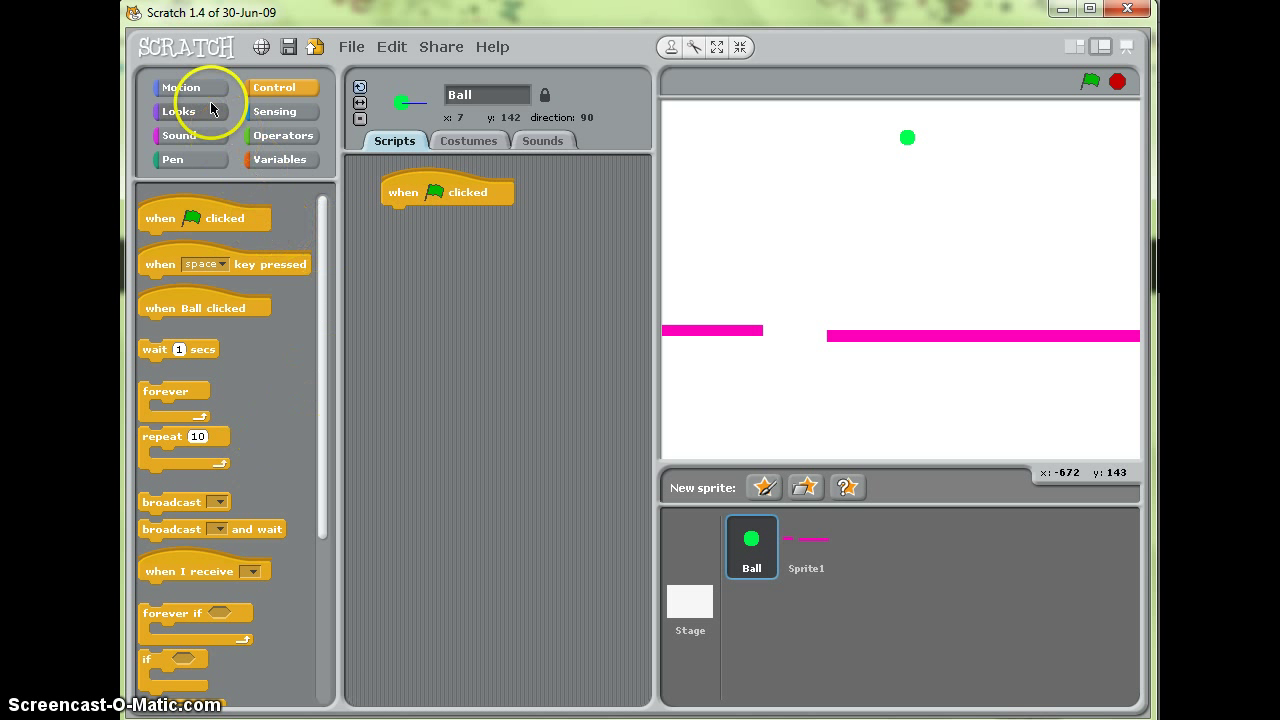
click(182, 88)
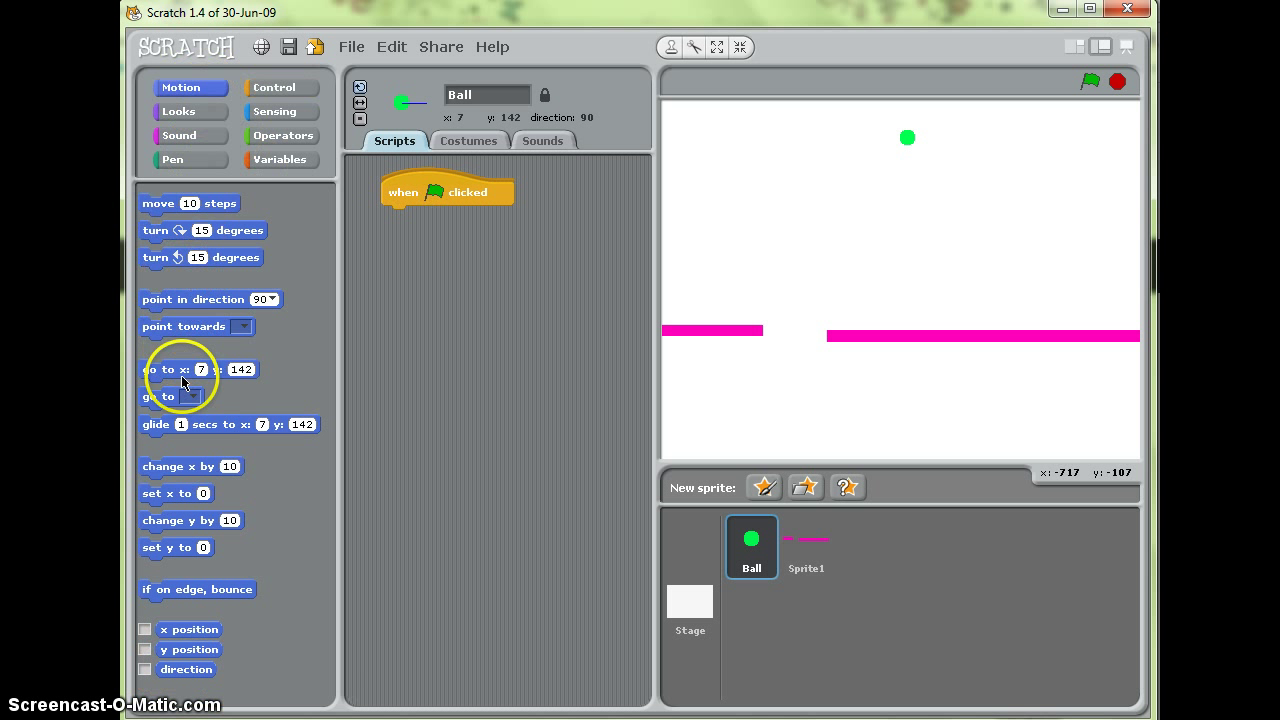
drag(170, 368, 444, 210)
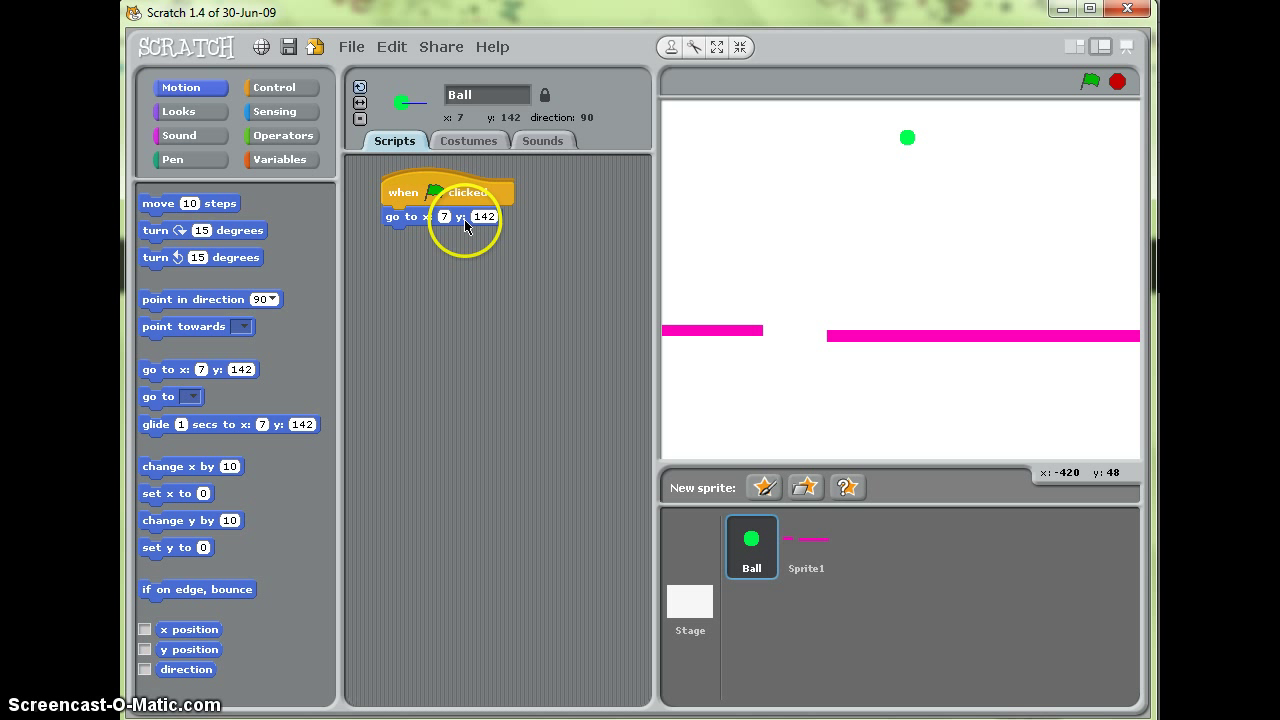
mouse_move(448, 268)
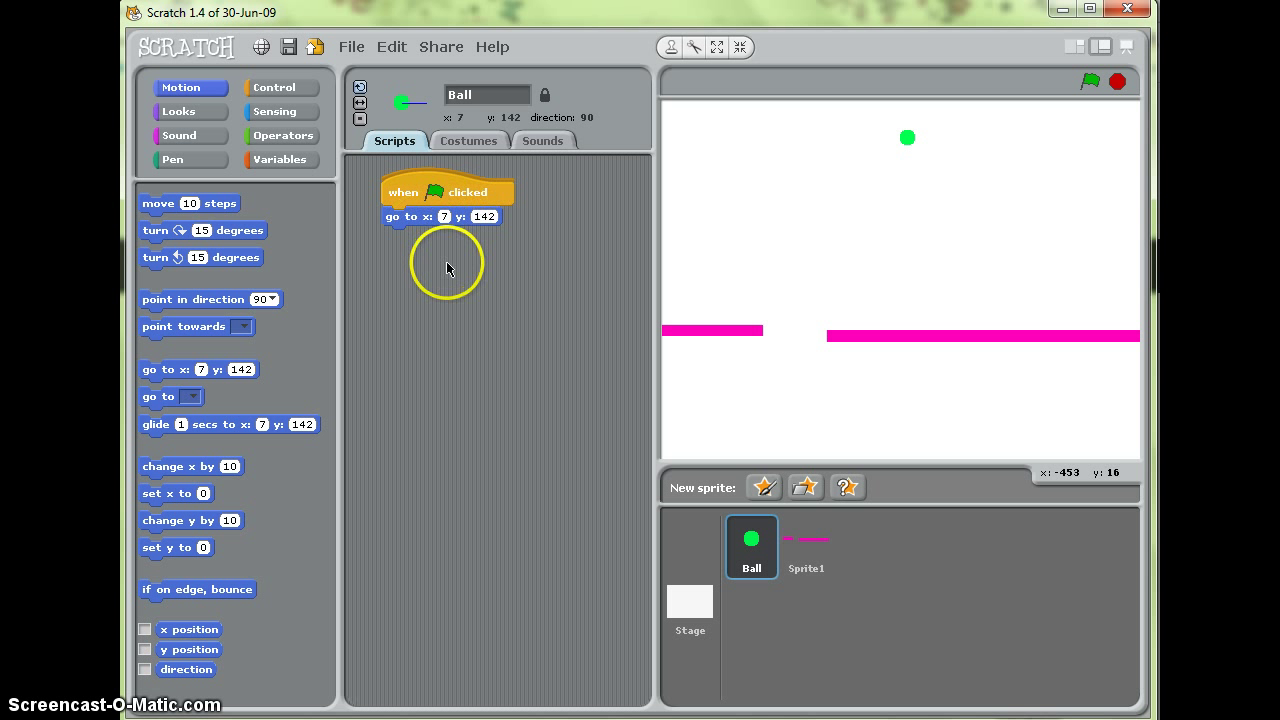
click(282, 88)
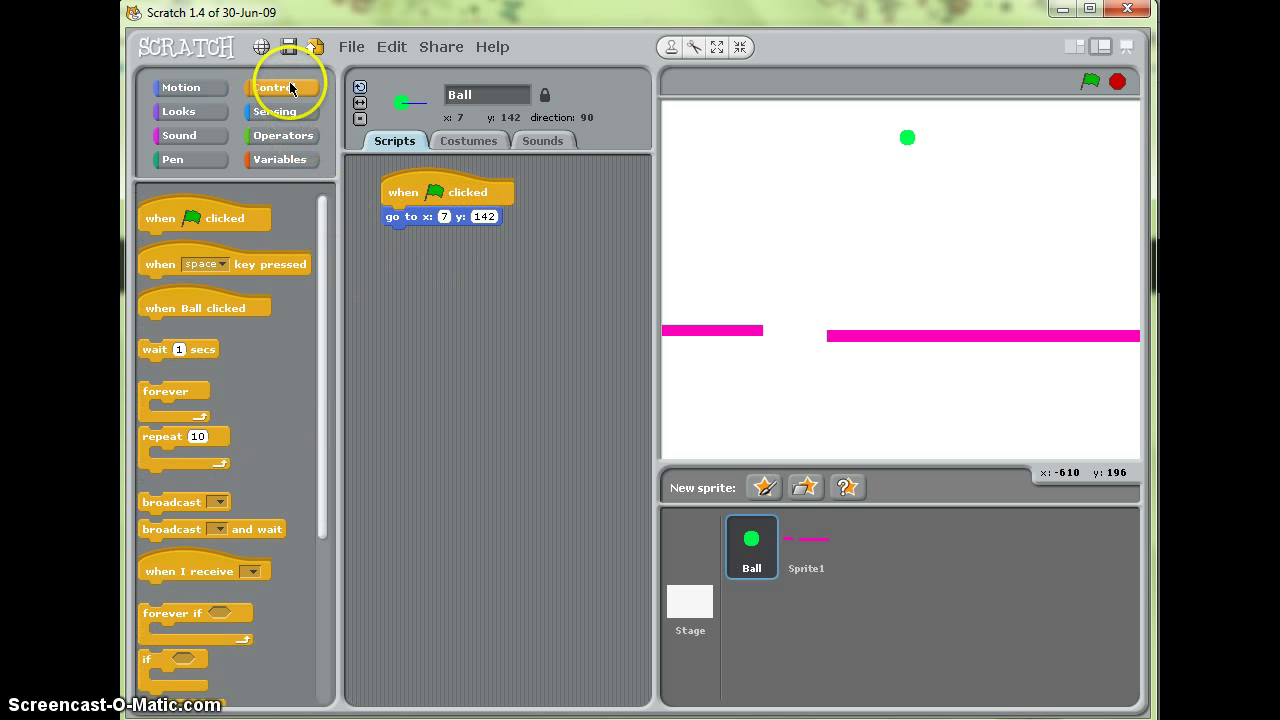
Step: Add a forever loop containing an if whose condition is 'not touching color'
drag(166, 390, 420, 260)
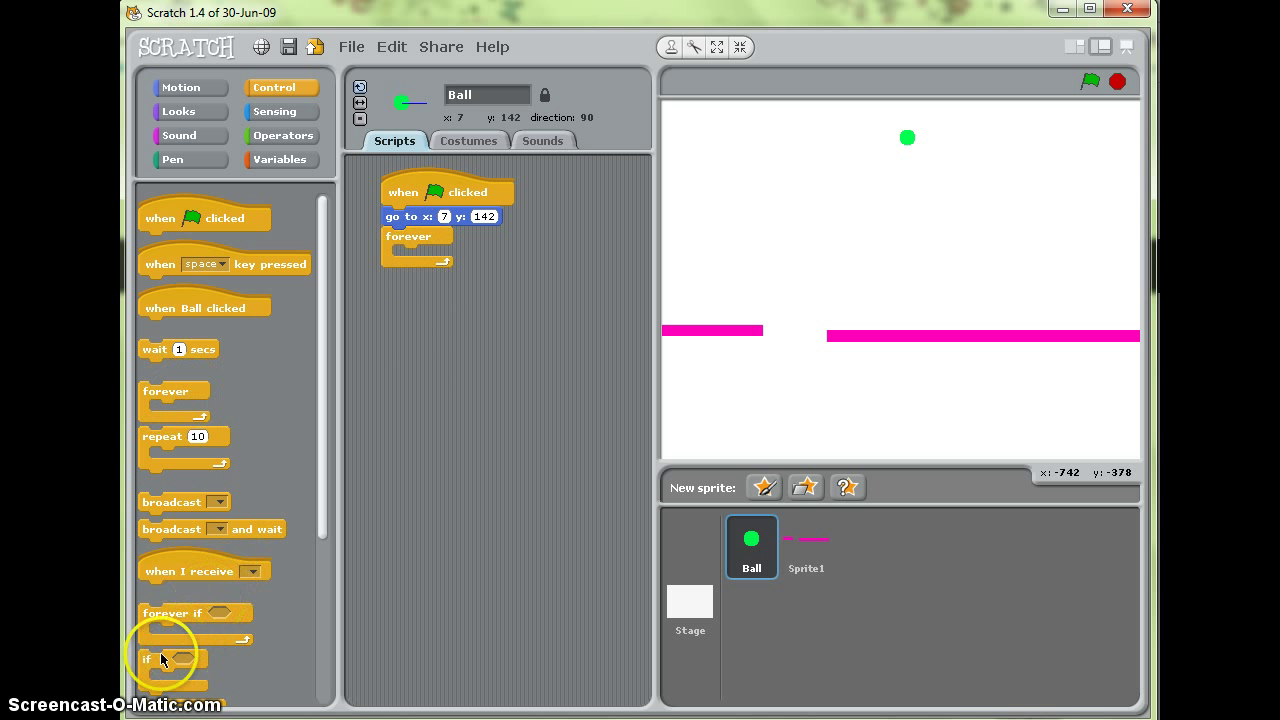
drag(148, 658, 400, 256)
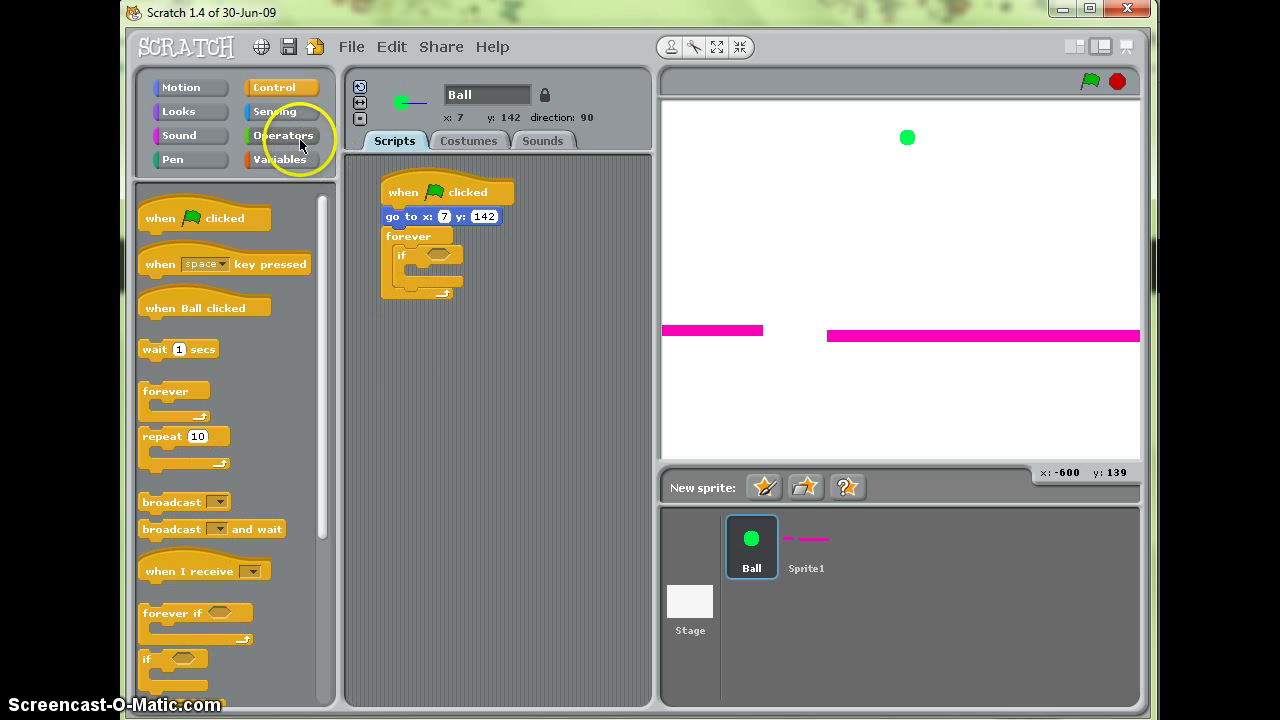
click(284, 136)
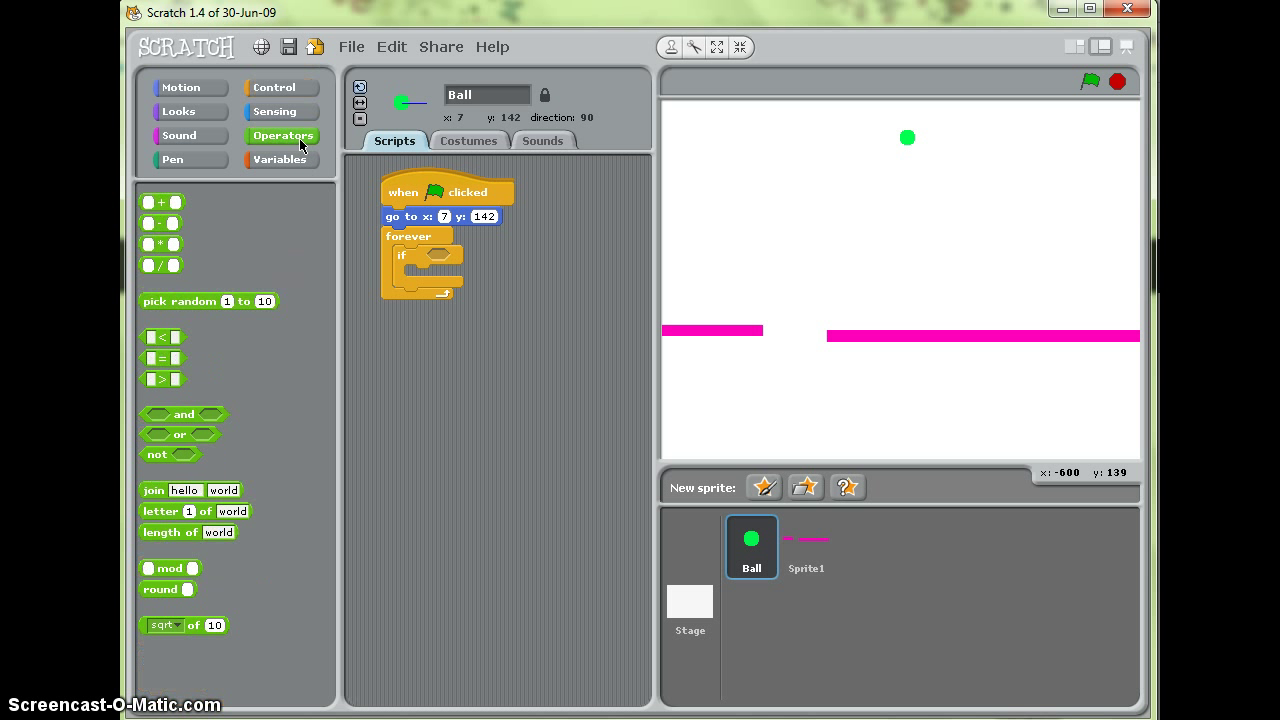
drag(156, 454, 356, 438)
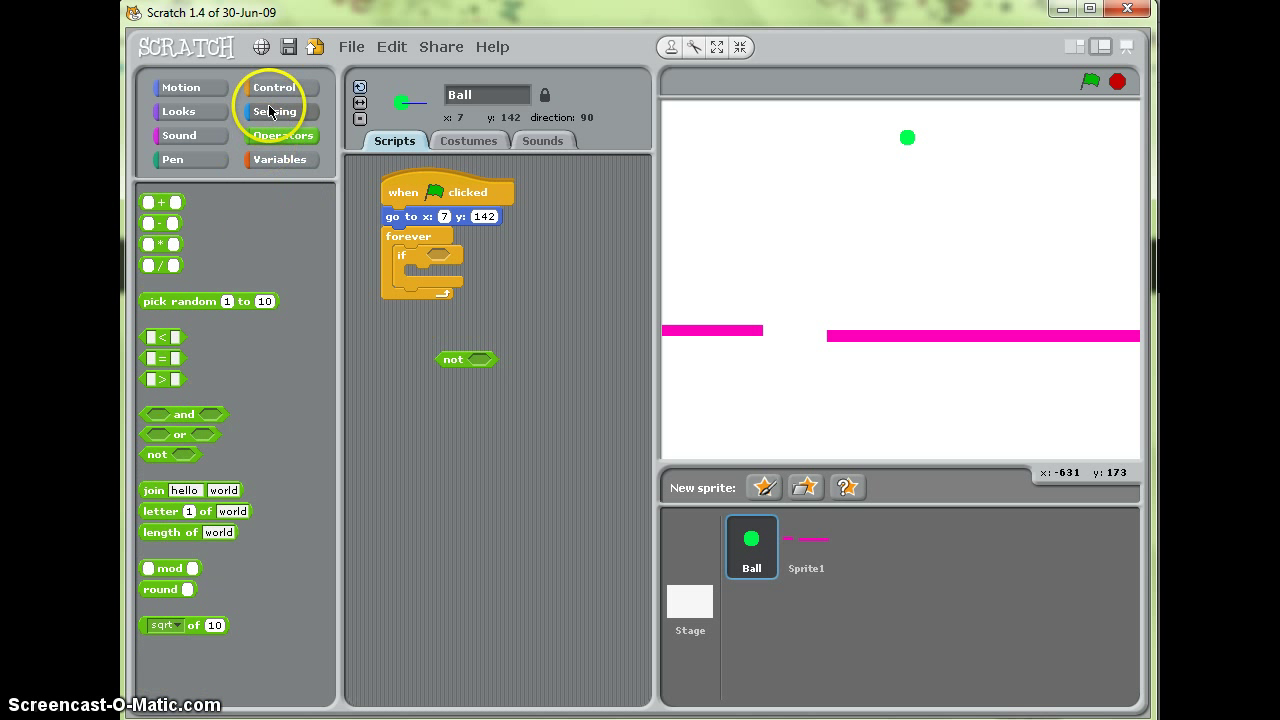
click(276, 112)
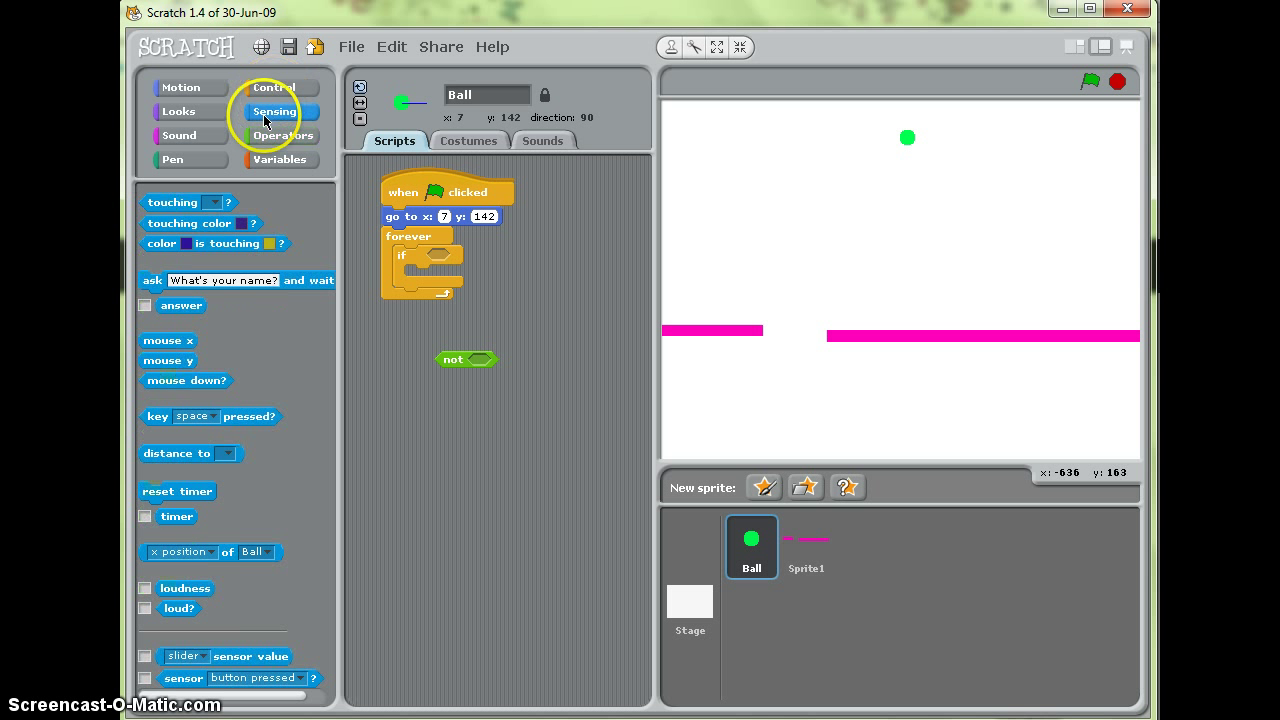
drag(188, 202, 490, 360)
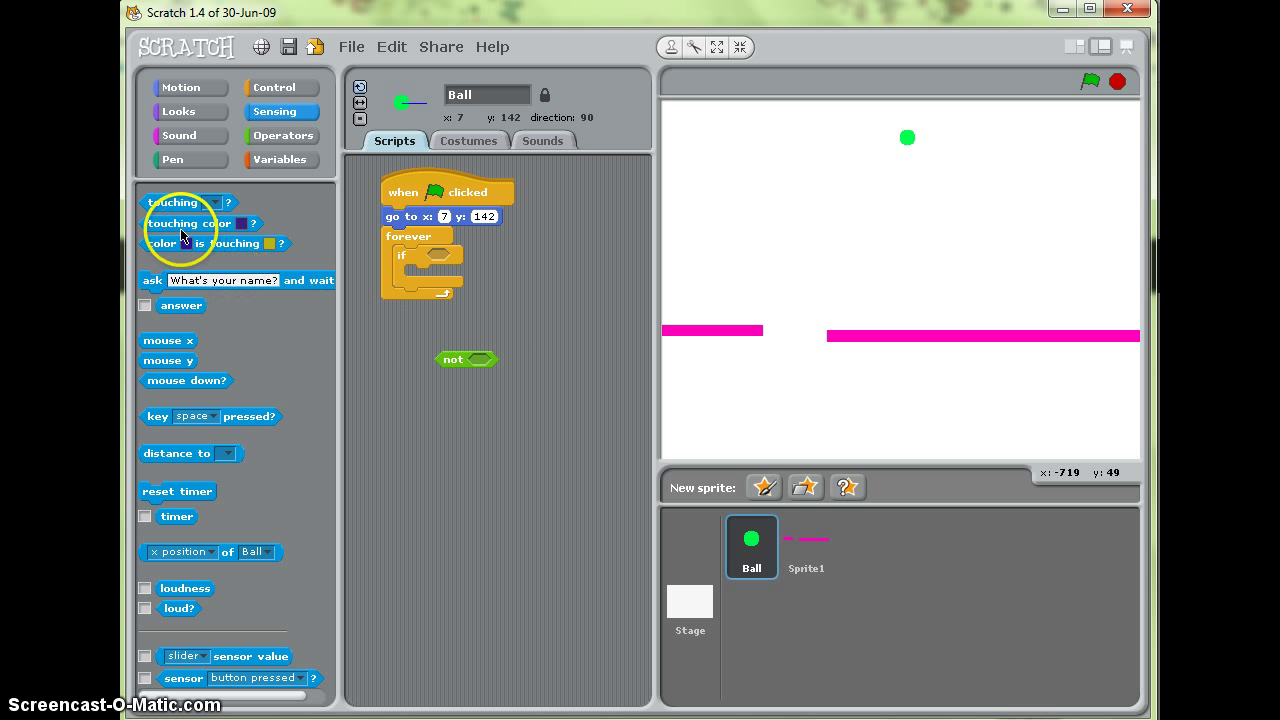
drag(200, 224, 520, 360)
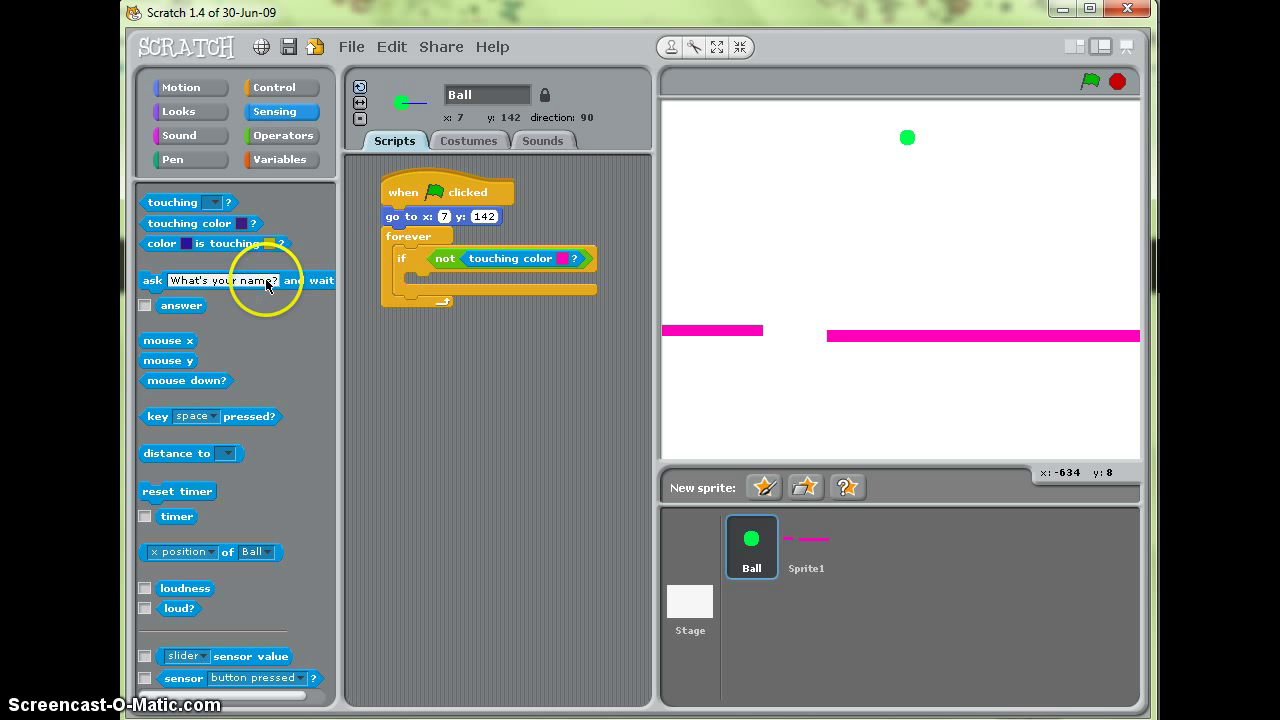
Step: Inside the if, change y by -5 so the ball keeps falling
click(184, 88)
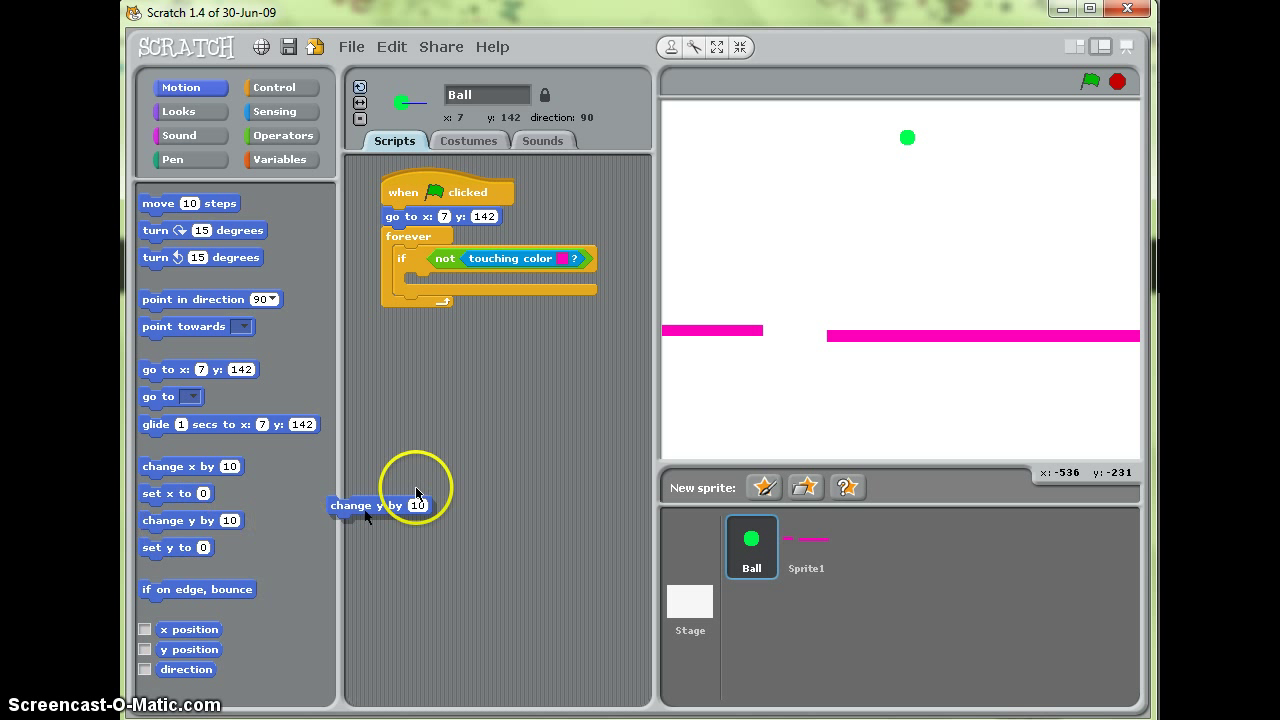
drag(368, 504, 460, 284)
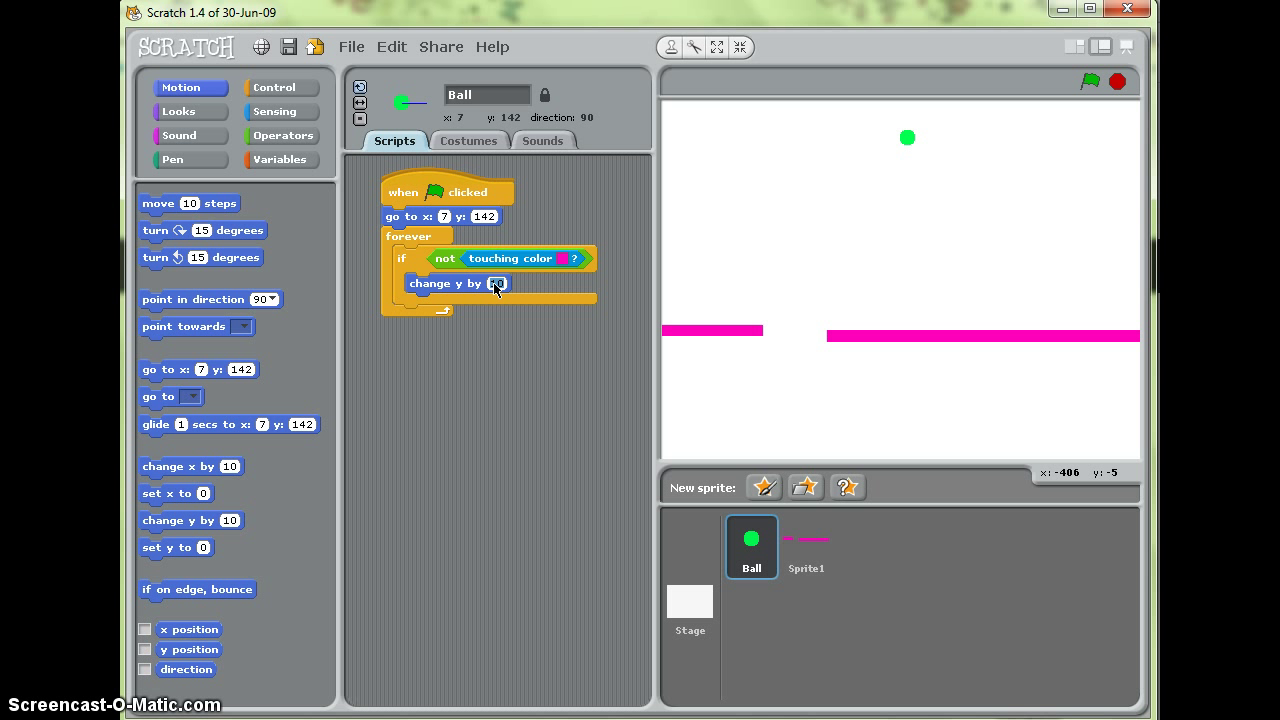
text(-5)
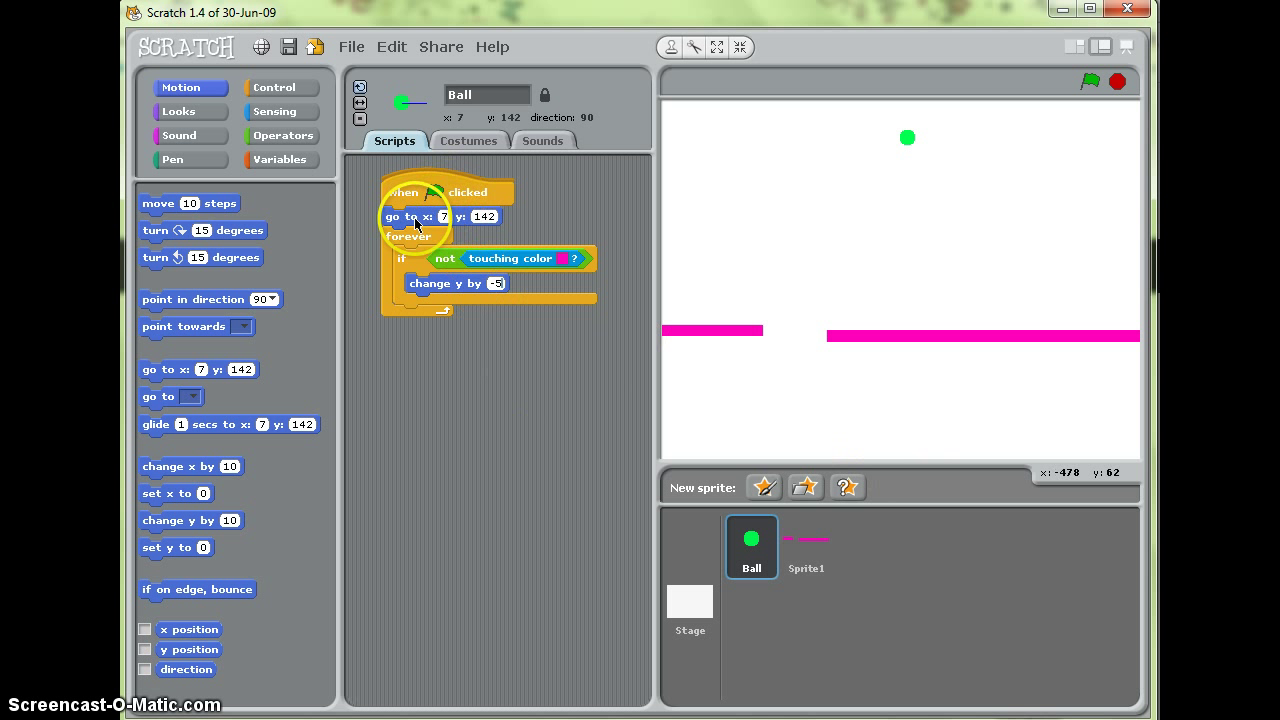
mouse_move(906, 138)
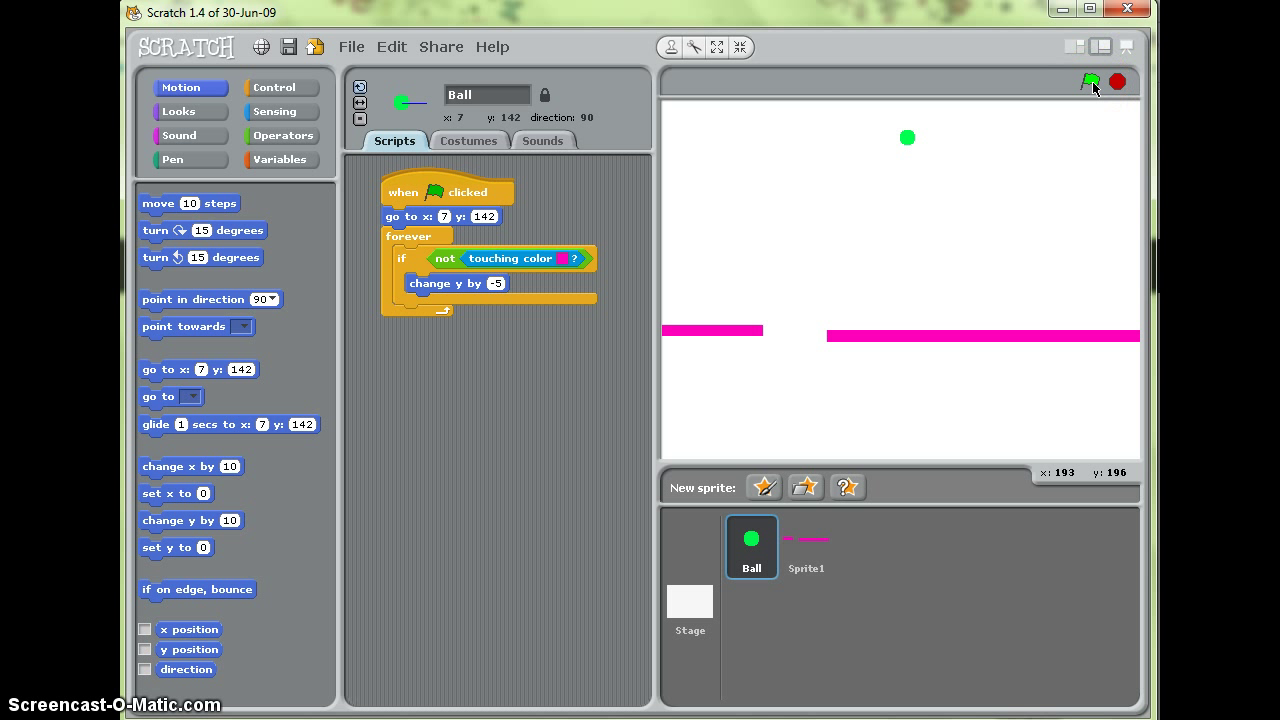
click(1090, 80)
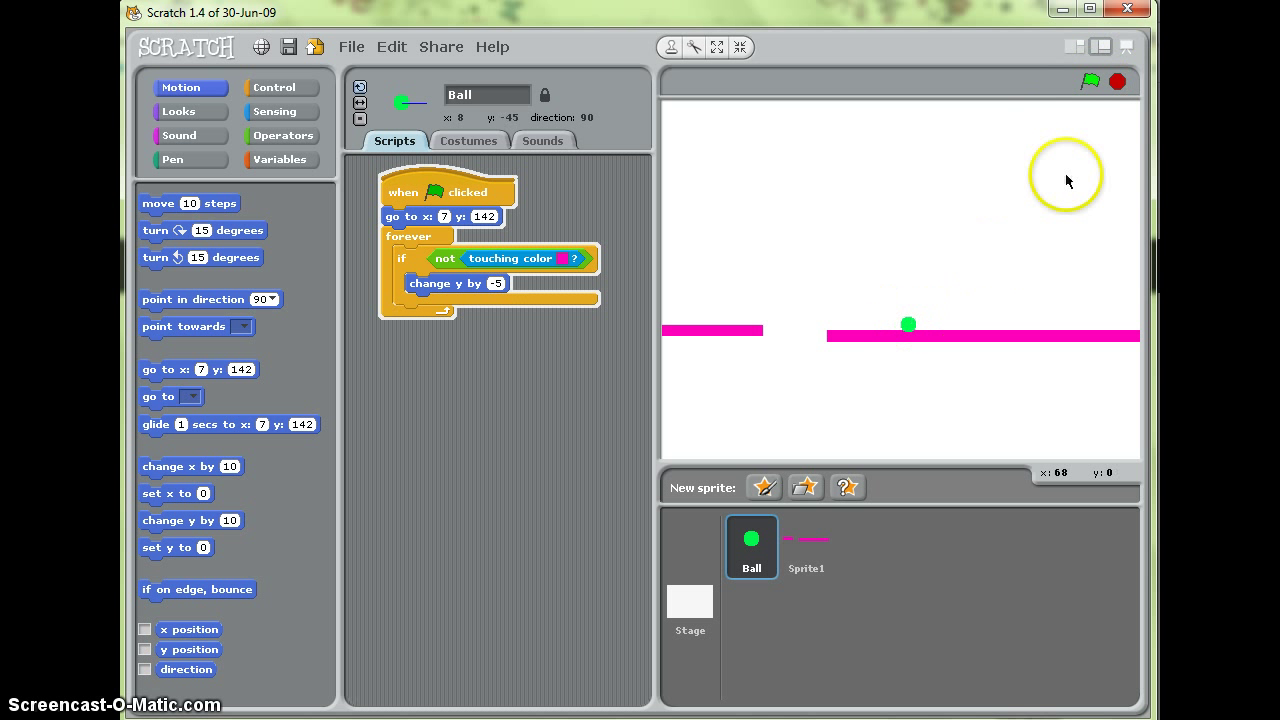
mouse_move(1088, 80)
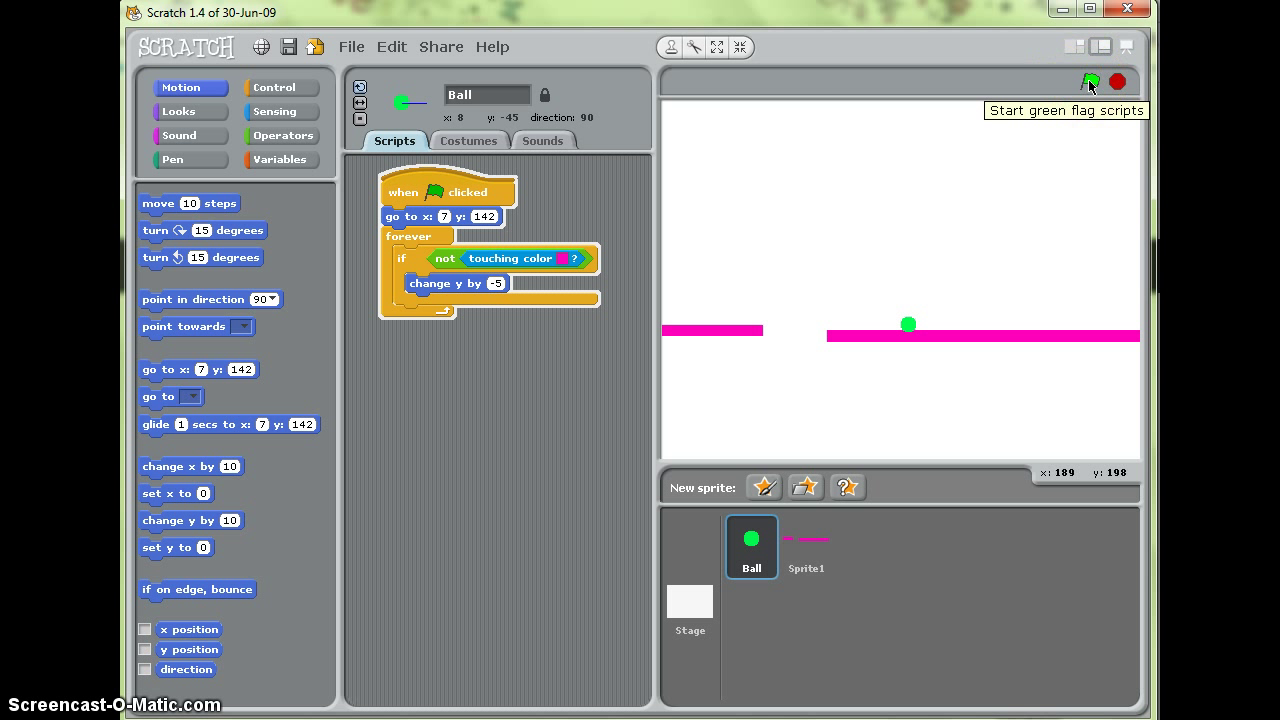
click(1088, 80)
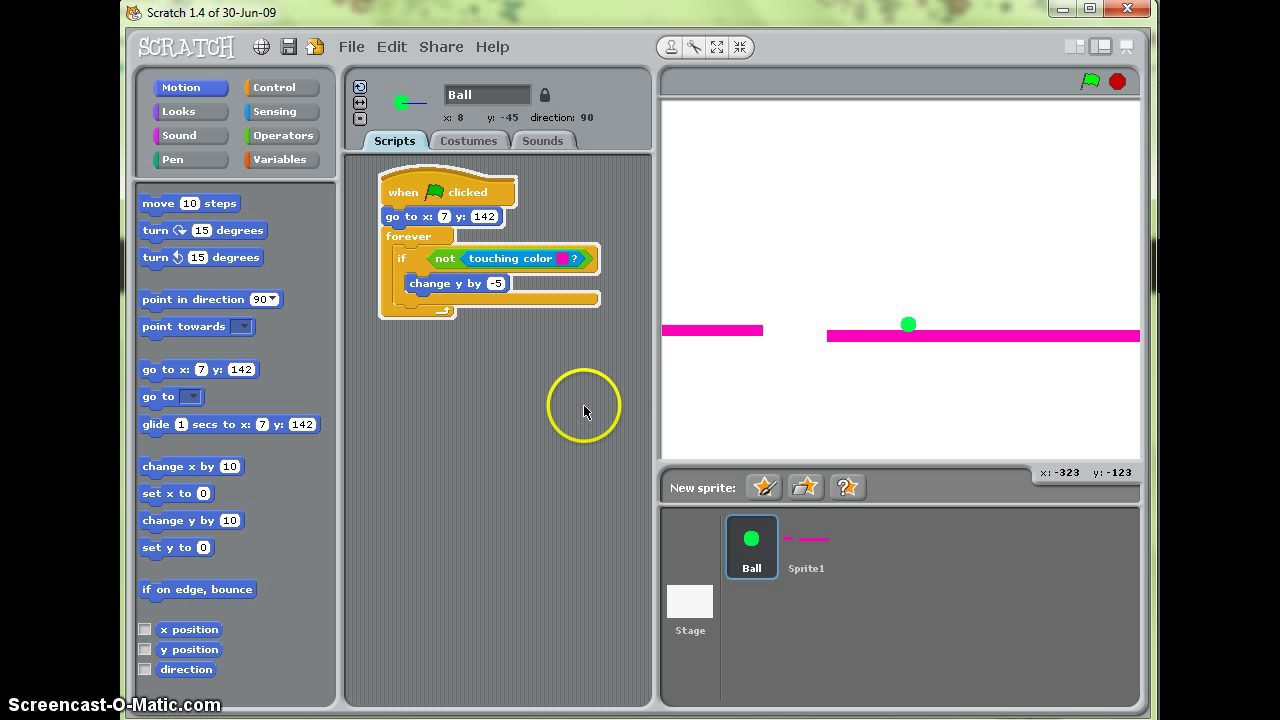
Step: Build a green-flag script: forever, if left arrow pressed, point in direction -90 and move 10 steps
click(280, 88)
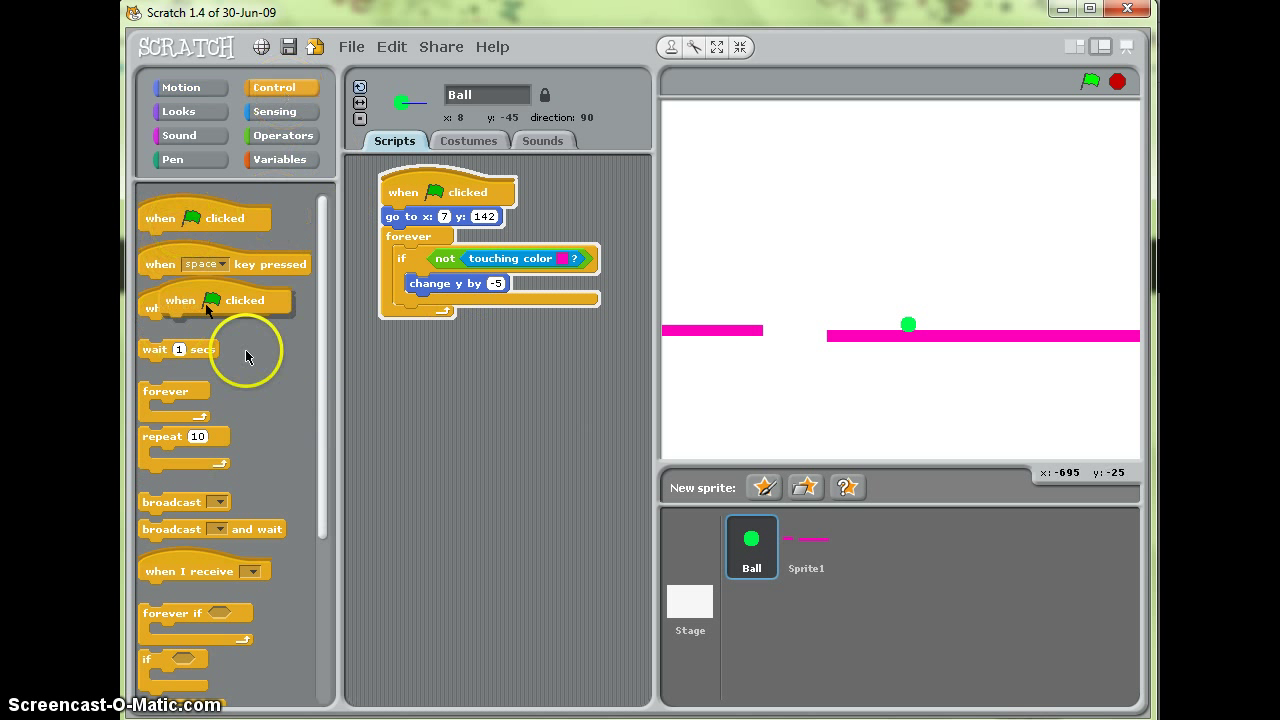
drag(210, 300, 488, 410)
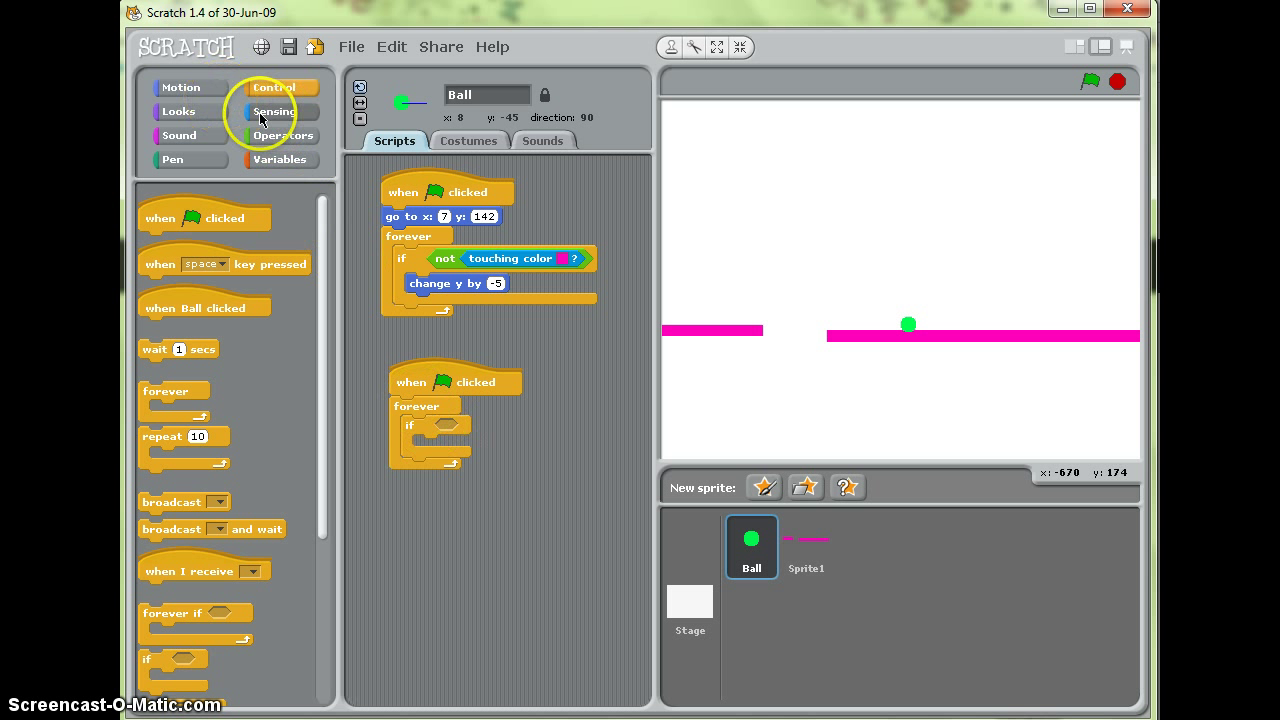
click(280, 112)
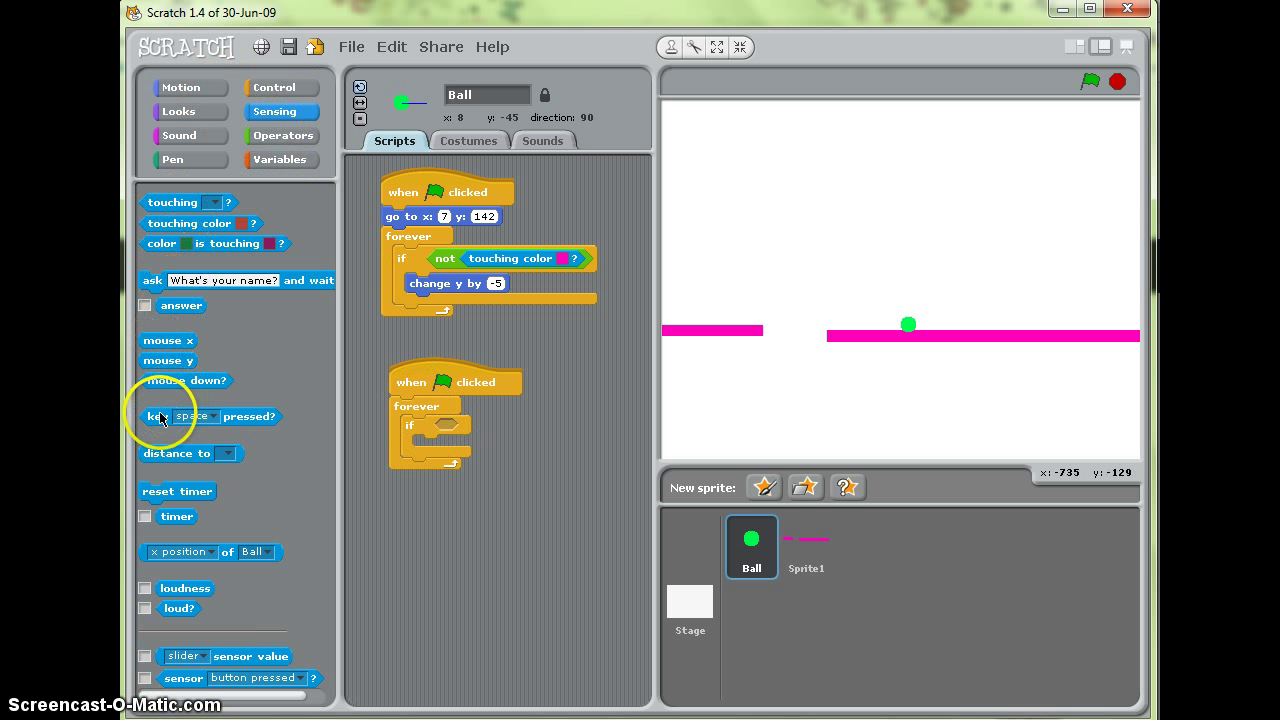
click(508, 426)
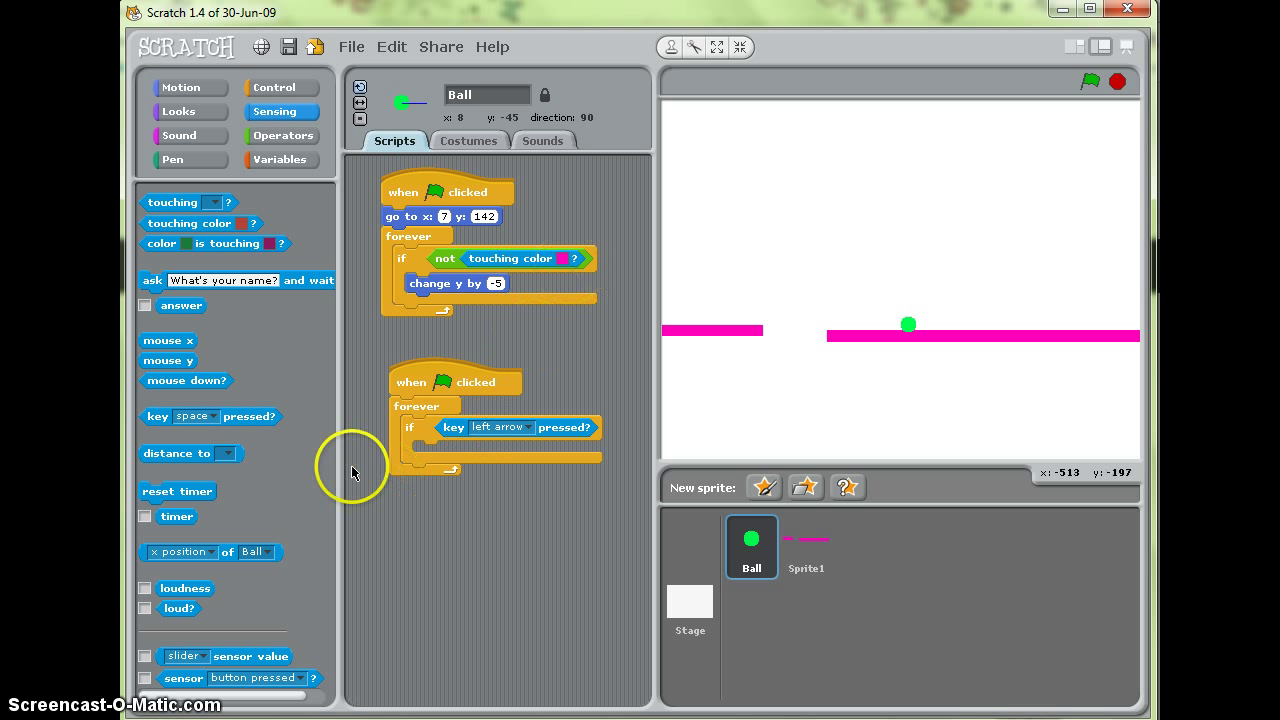
click(180, 88)
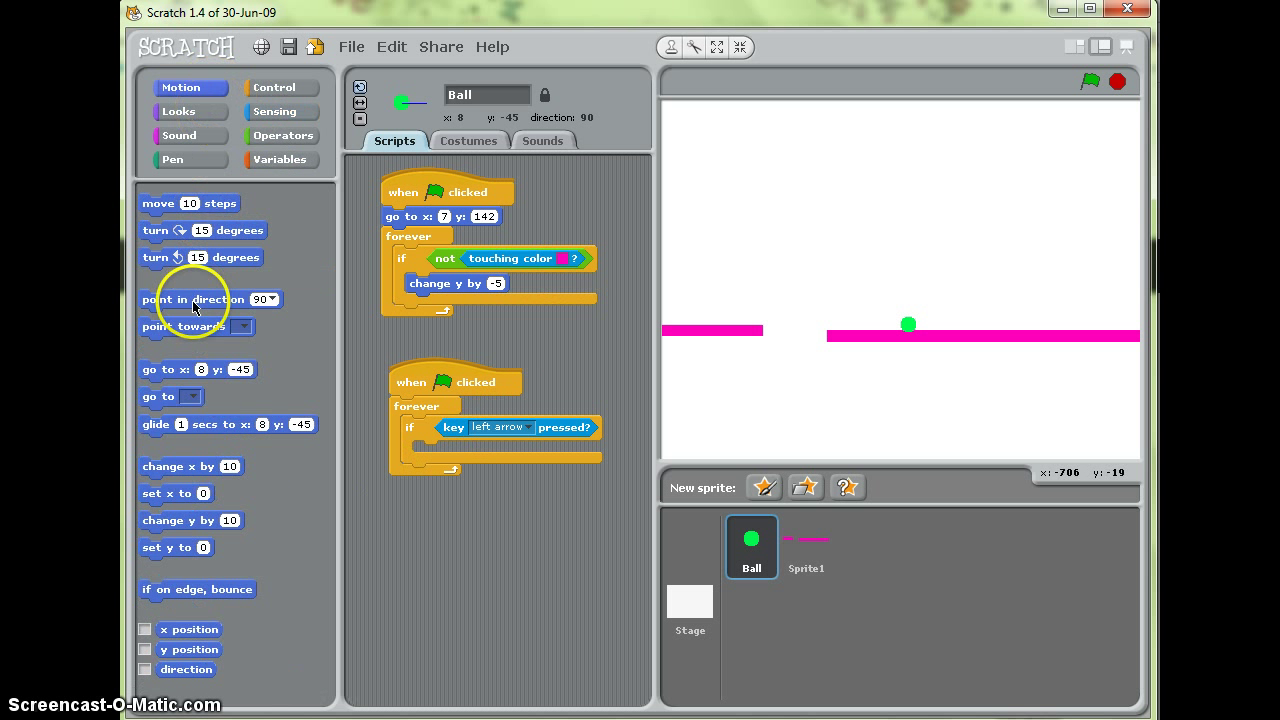
mouse_move(164, 208)
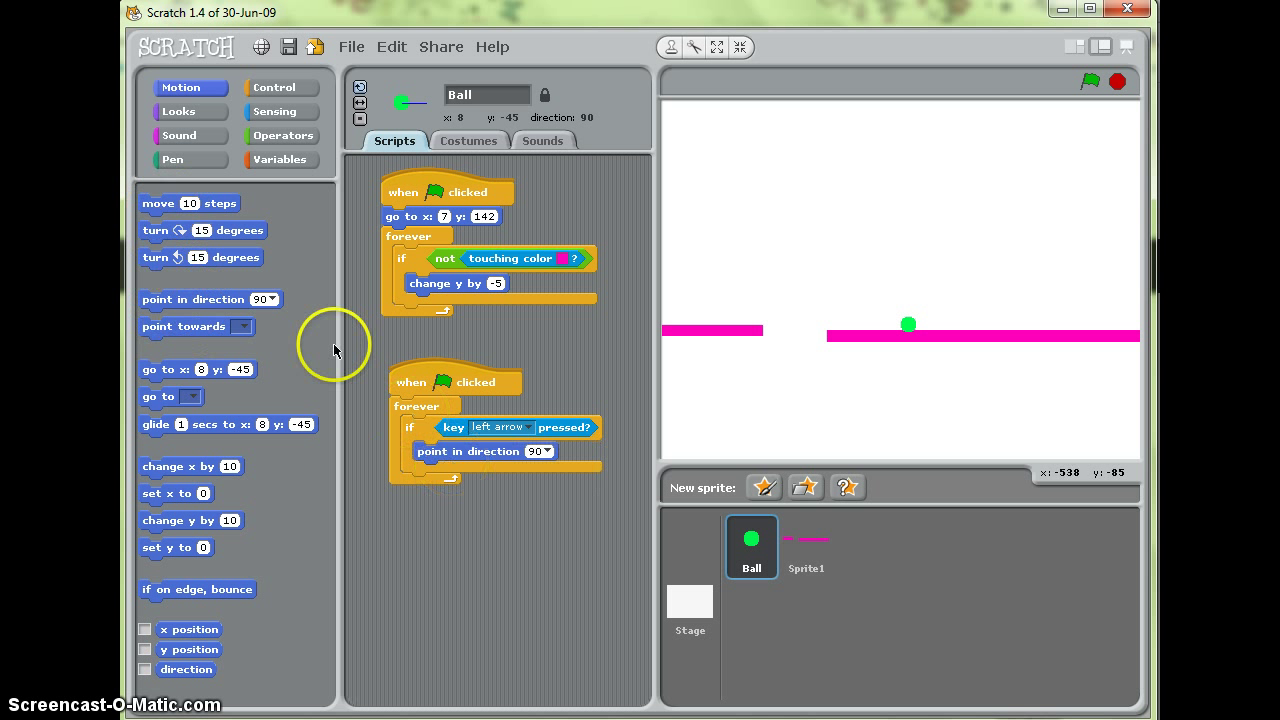
drag(188, 204, 440, 472)
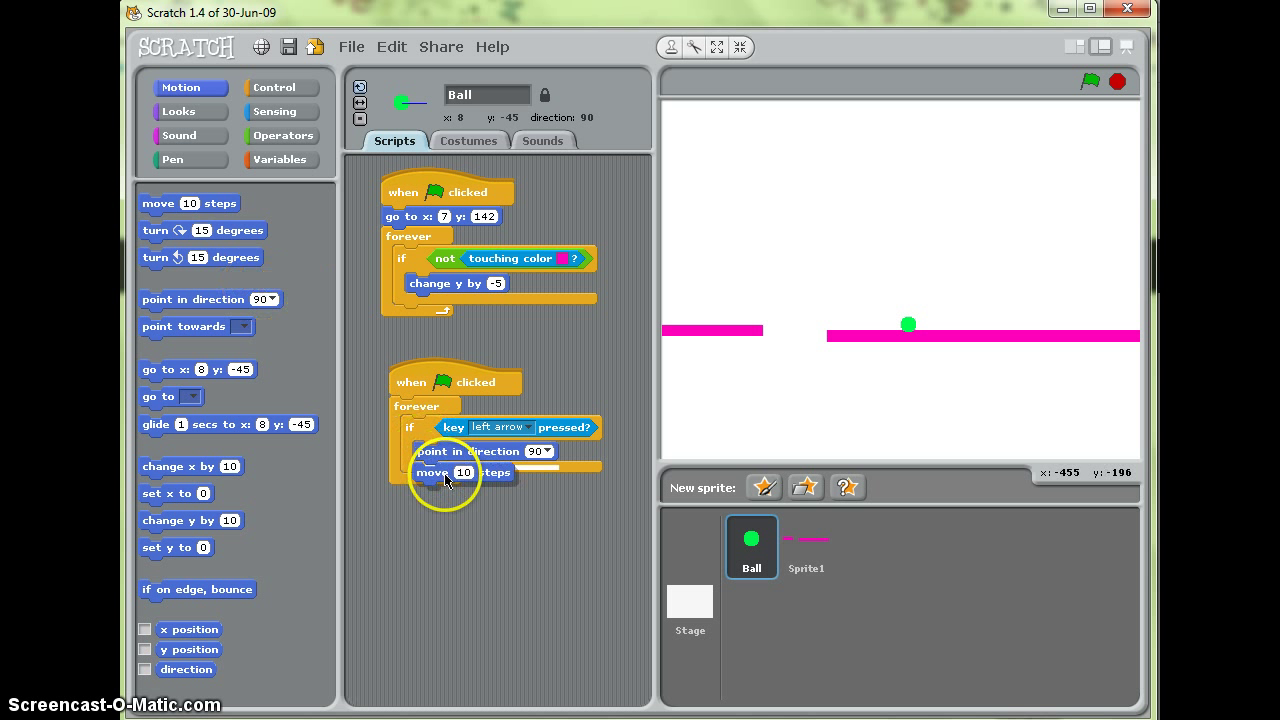
click(538, 452)
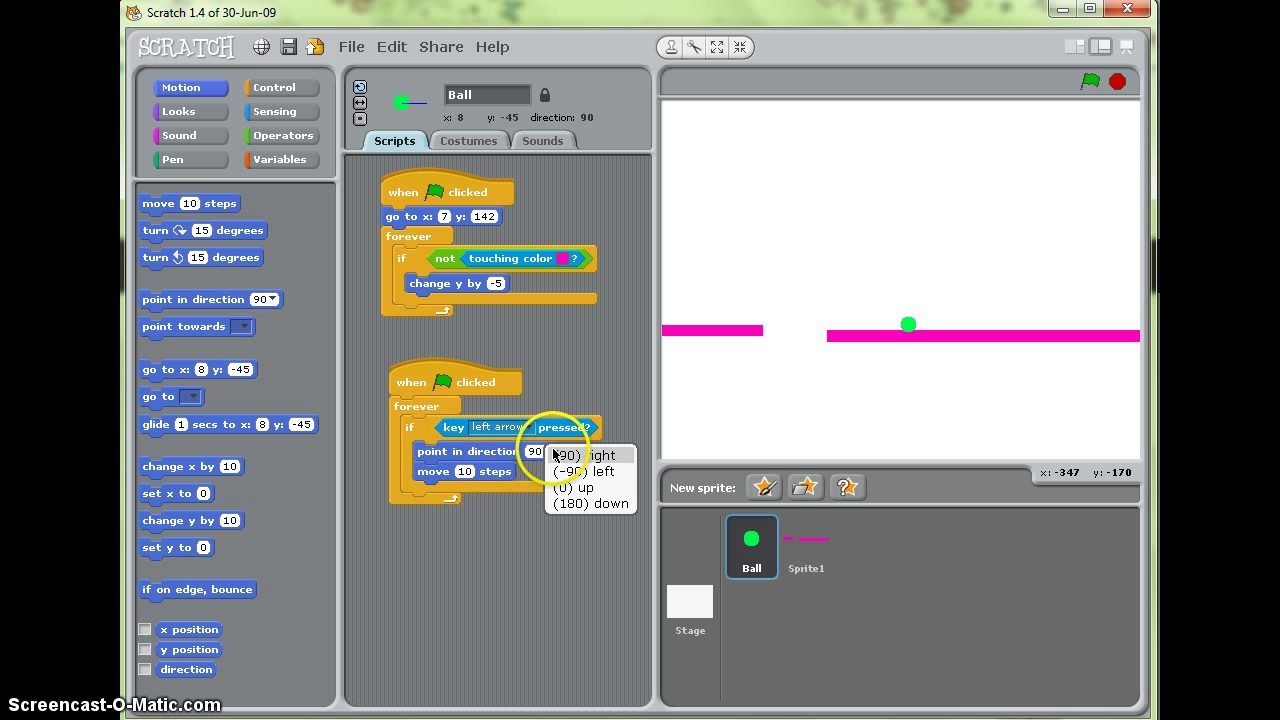
click(580, 472)
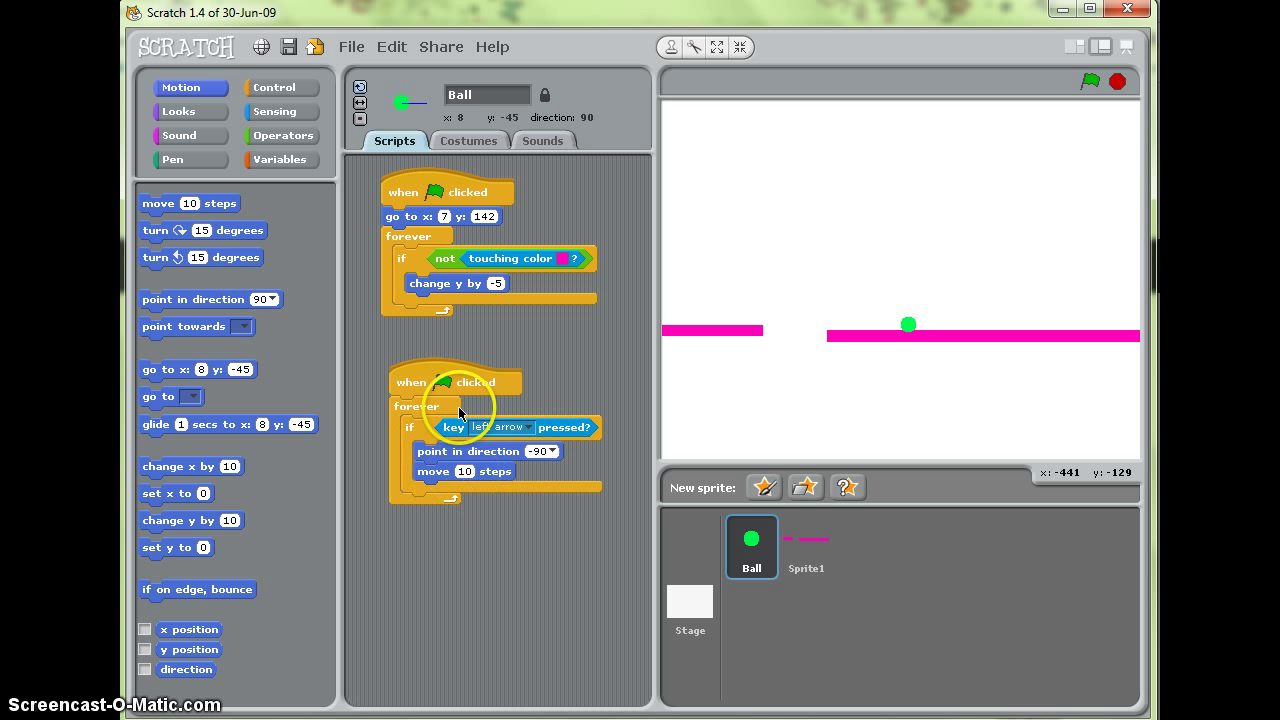
Step: Duplicate the script for the right arrow key with direction 90
right_click(424, 382)
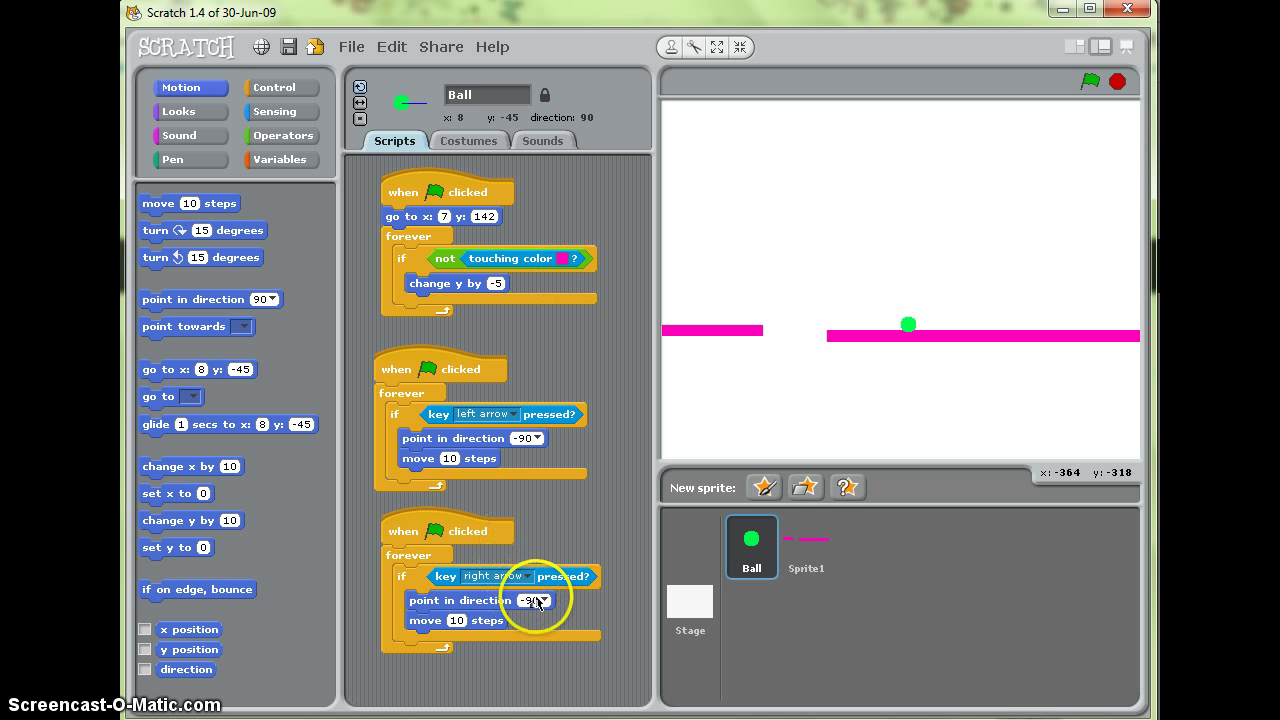
click(532, 600)
text(90)
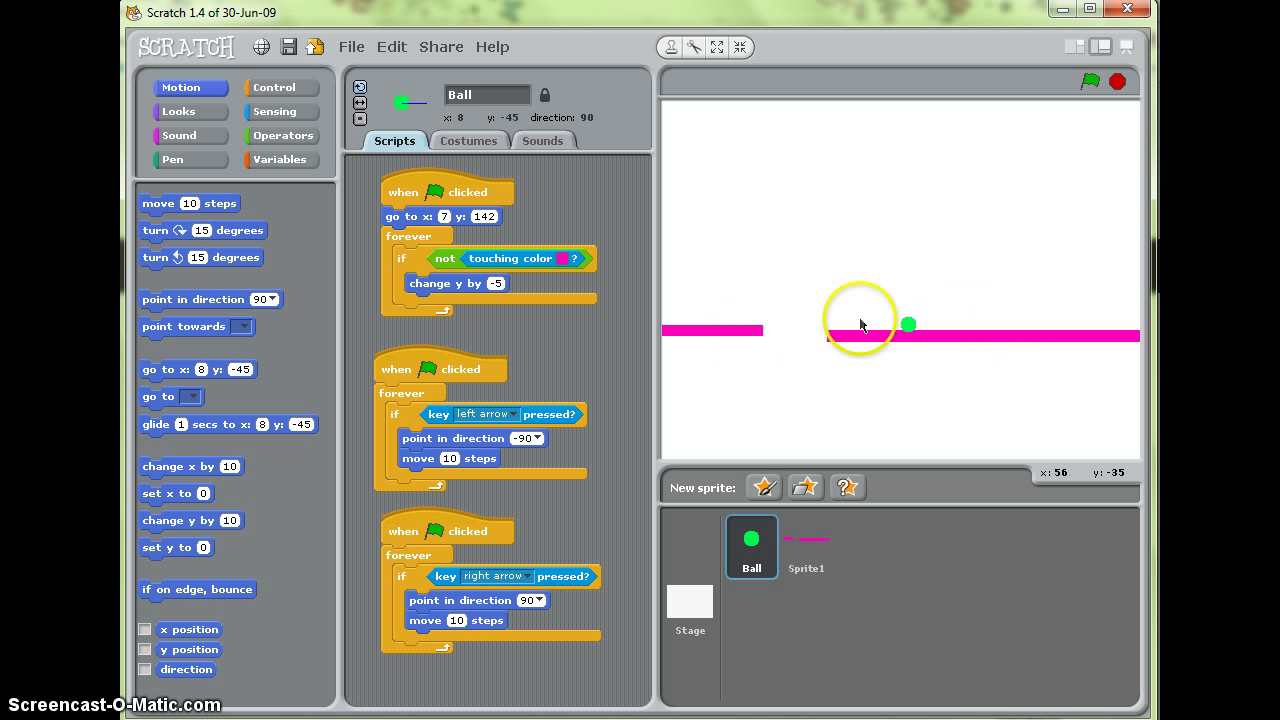
mouse_move(954, 190)
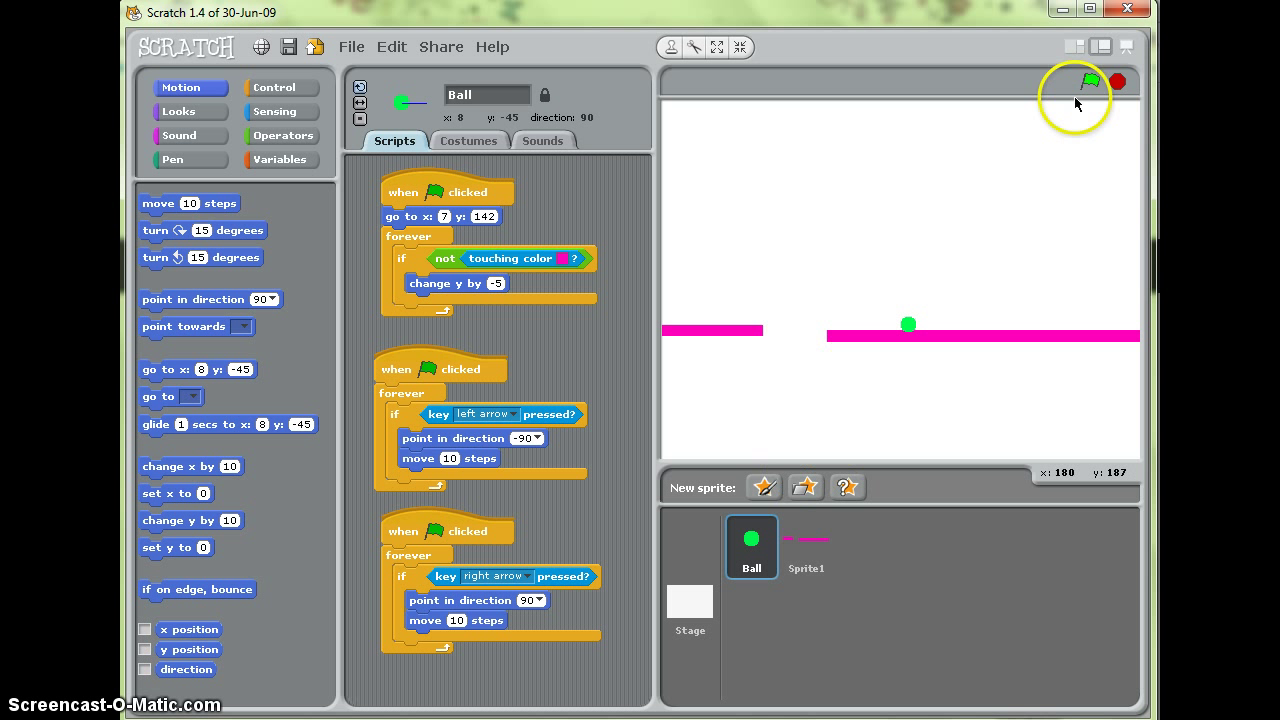
Step: Run the project to test the arrow keys, then lower the left-arrow move amount to 5 steps
click(1090, 80)
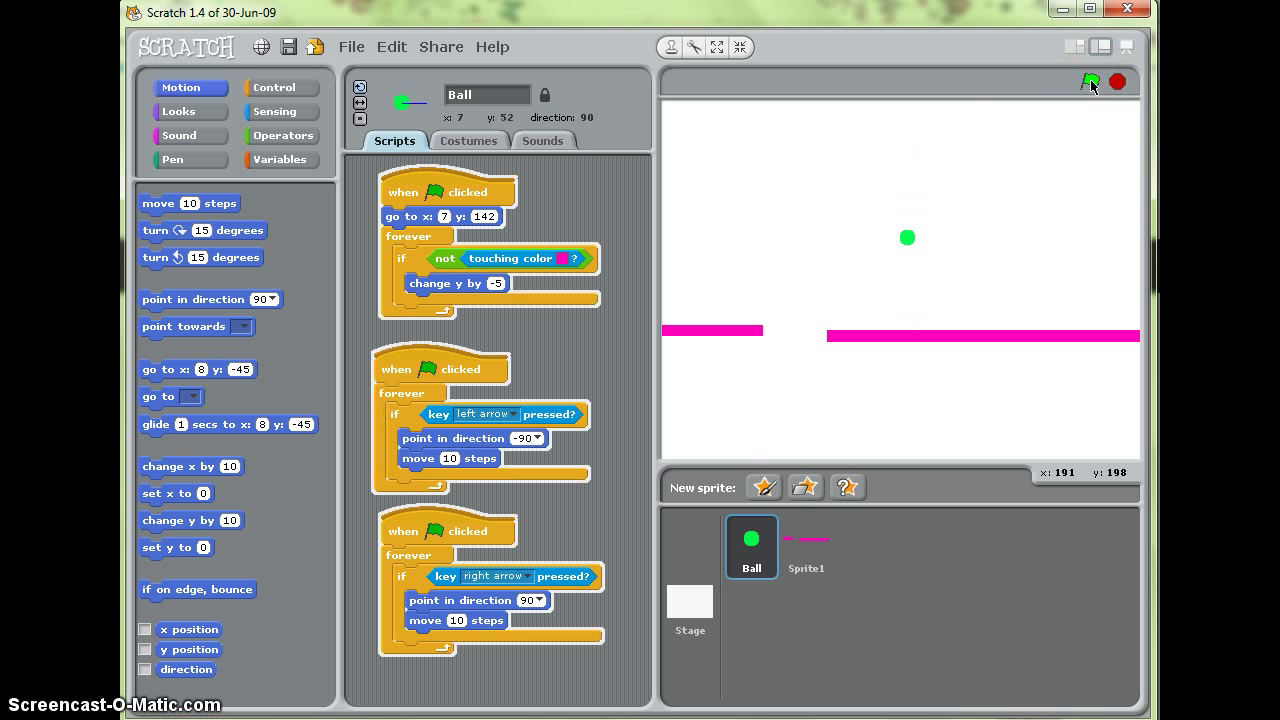
click(1090, 82)
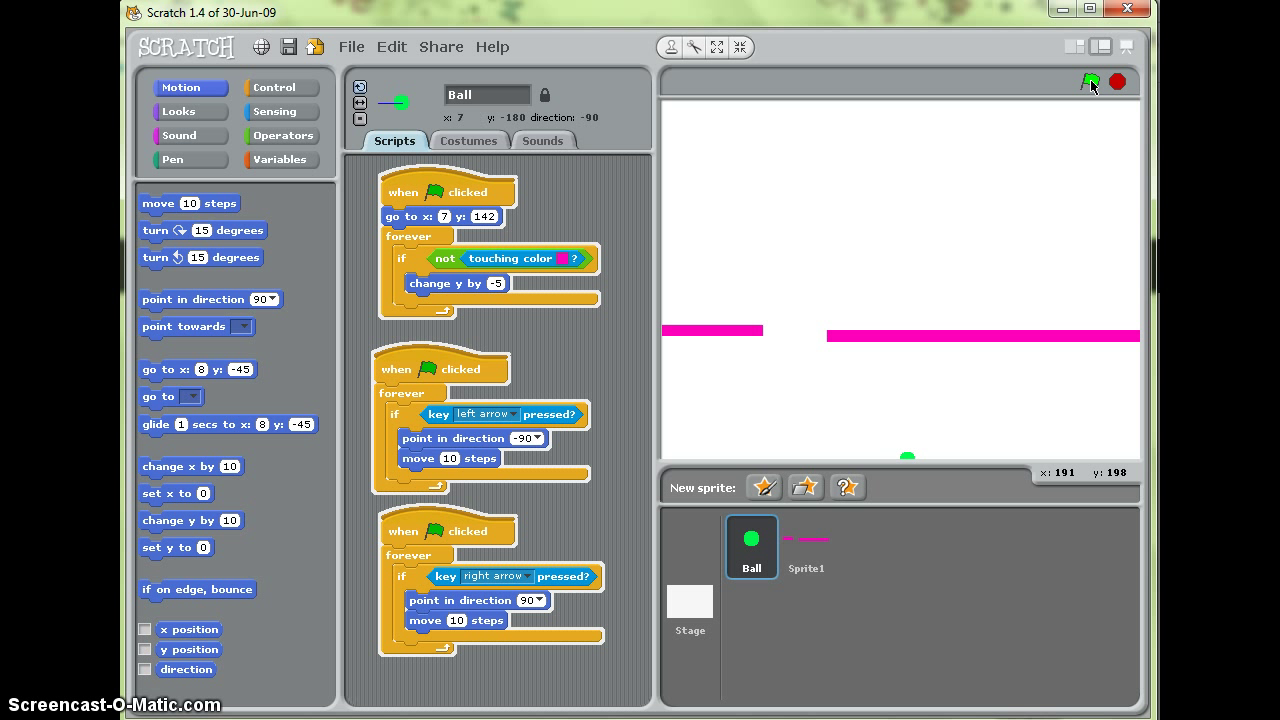
click(1090, 82)
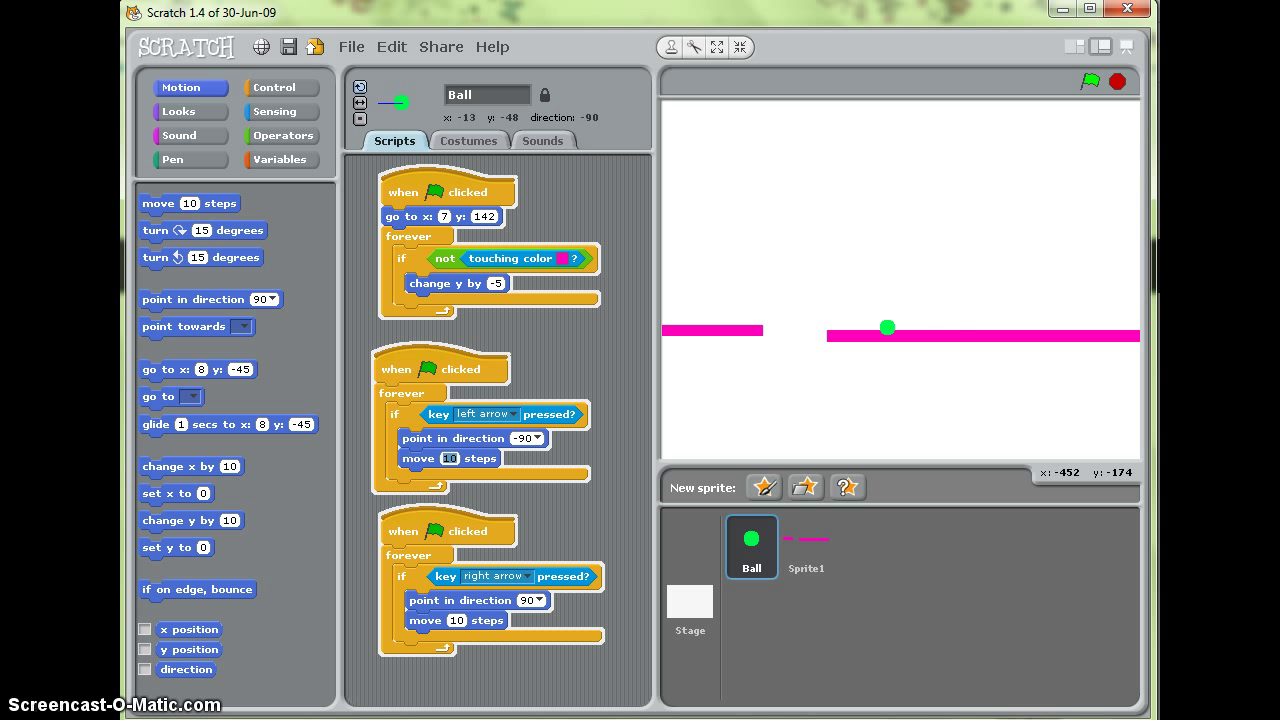
text(5)
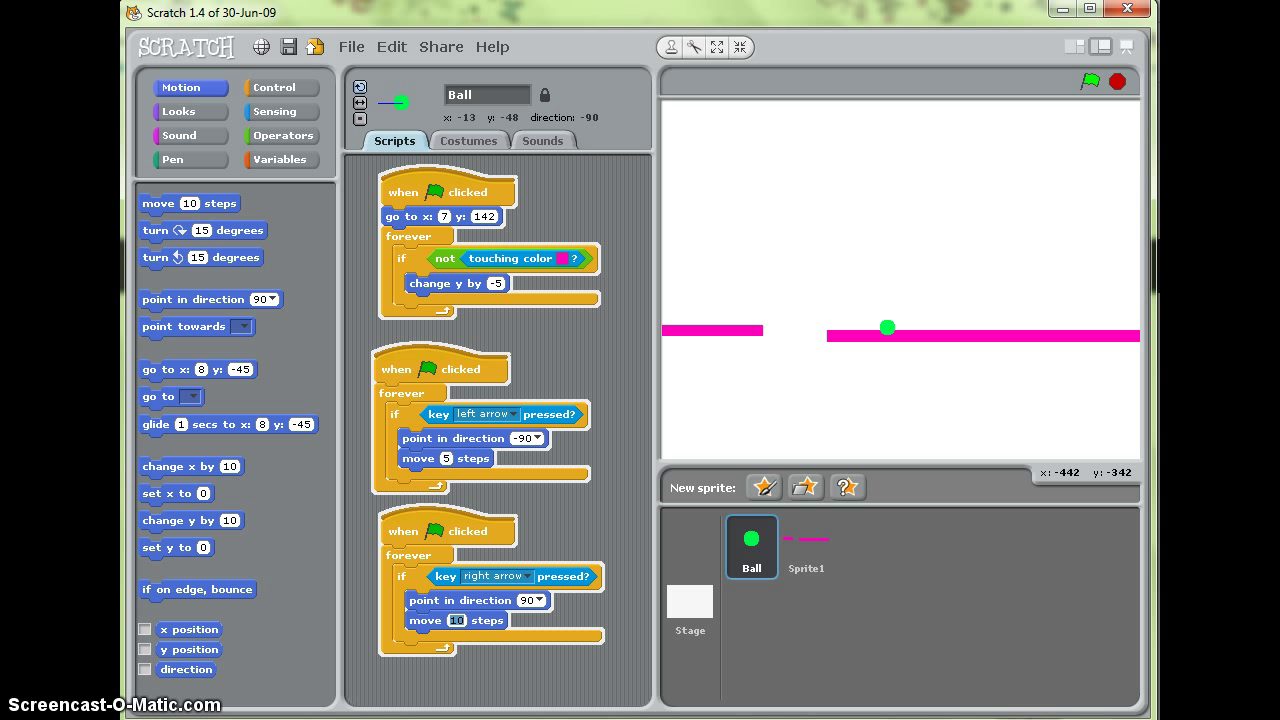